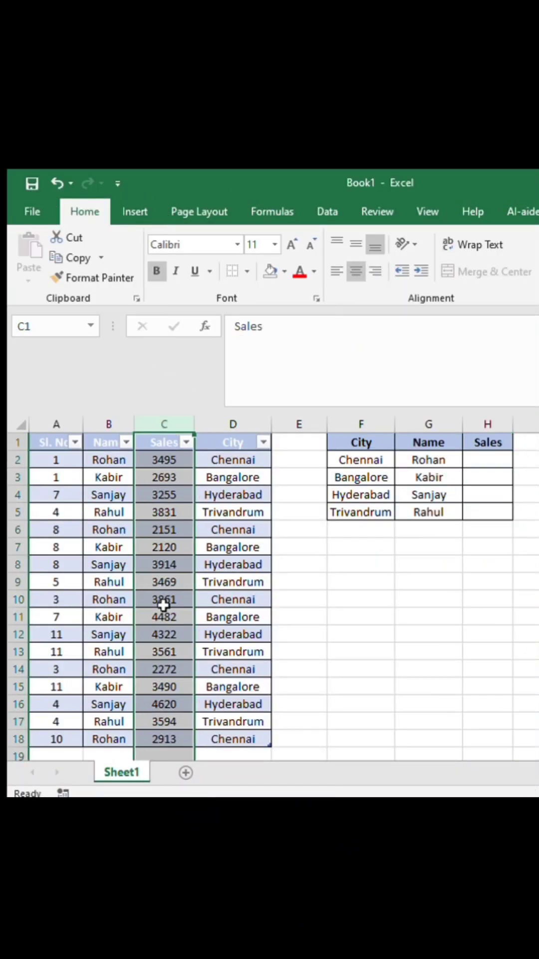
Point out the City and Name columns, then begin =SUMIFS( in cell H2
left_click(233, 441)
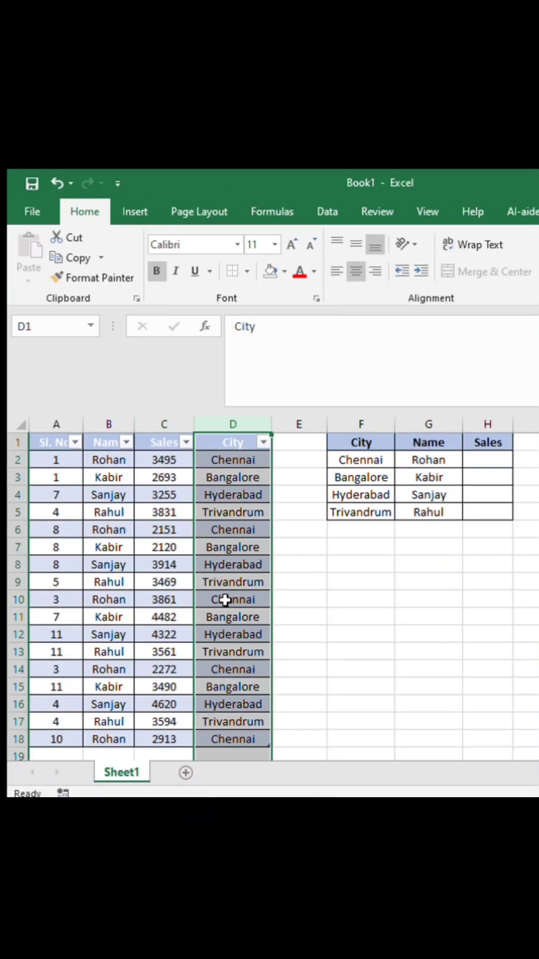
left_click(109, 442)
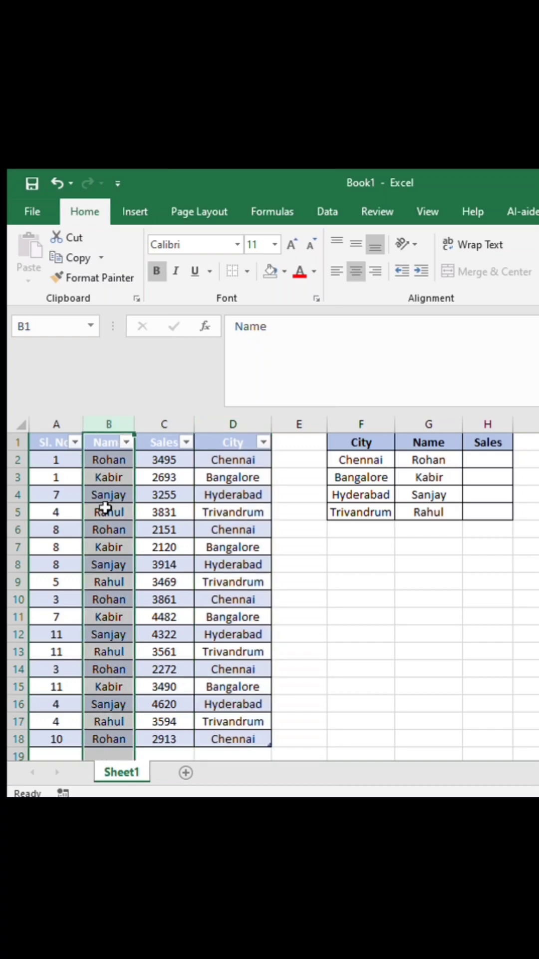
mouse_move(376, 439)
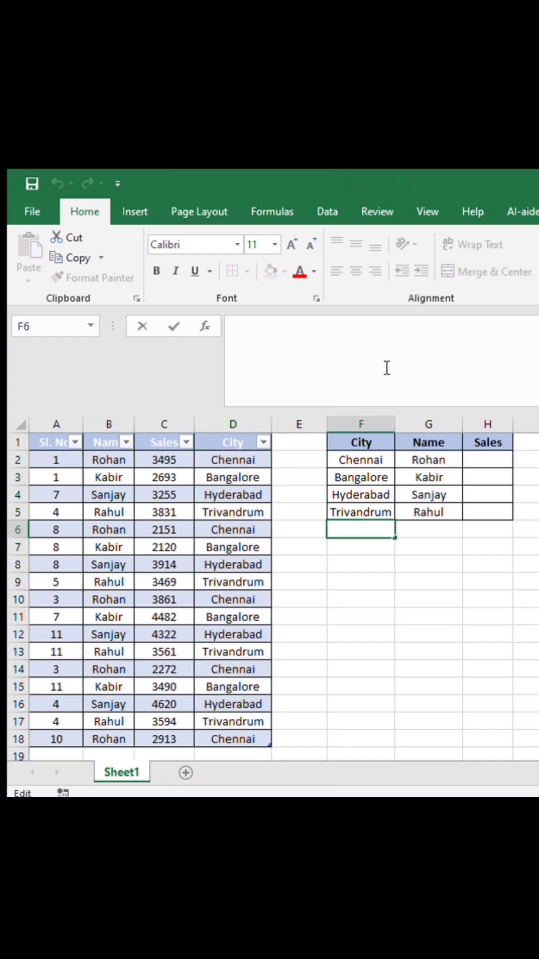
left_click(488, 458)
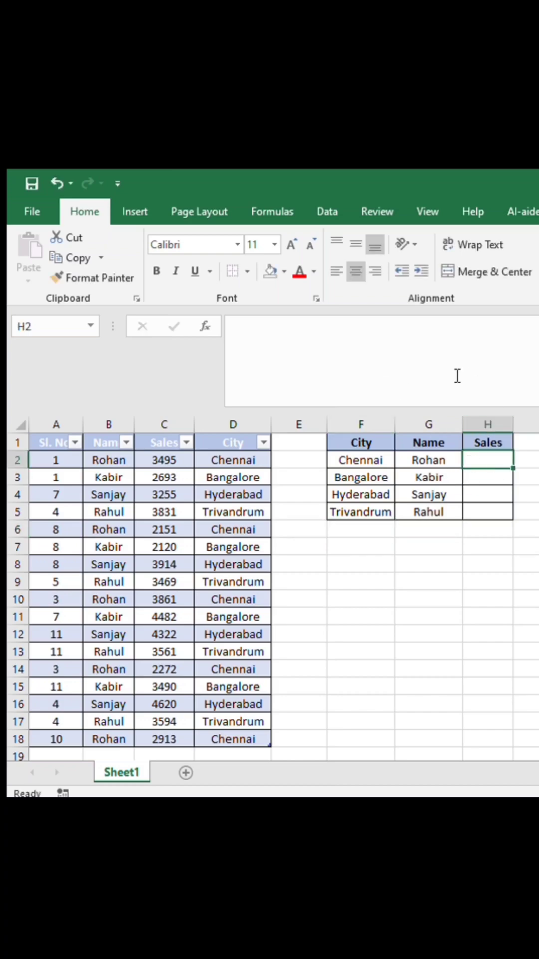
type("=sum")
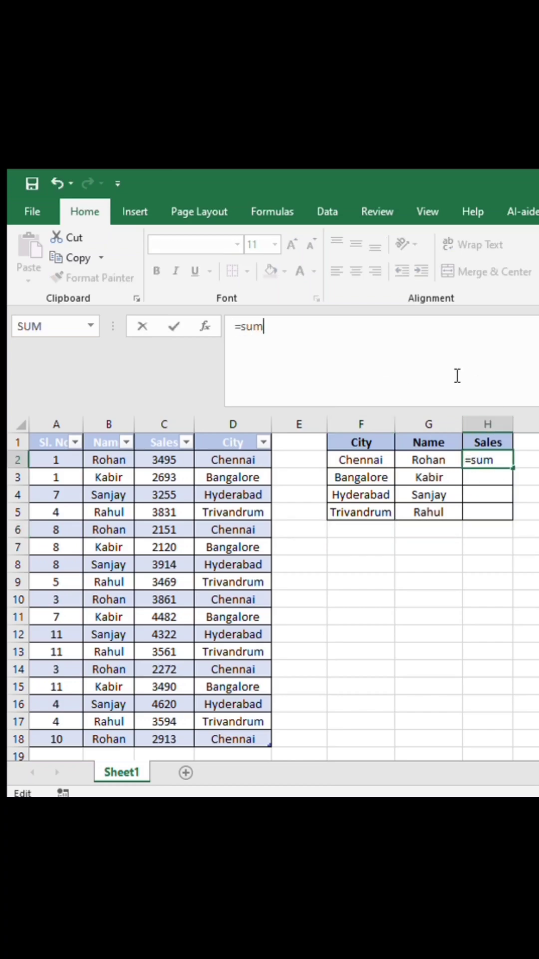
type("ifs")
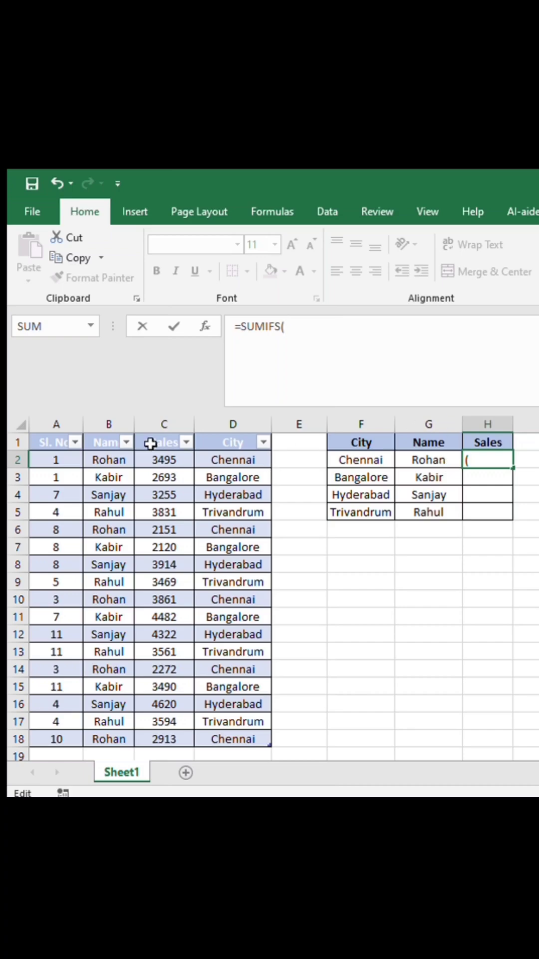
Fill in the SUMIFS arguments C:C, D:D, F2 (Chennai), B:B and G2 (Rohan)
left_click(163, 442)
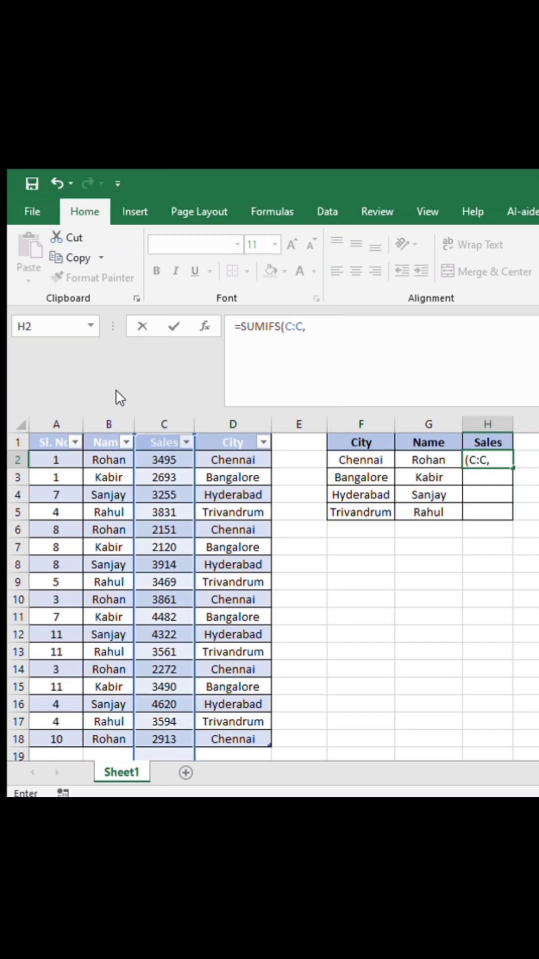
left_click(232, 424)
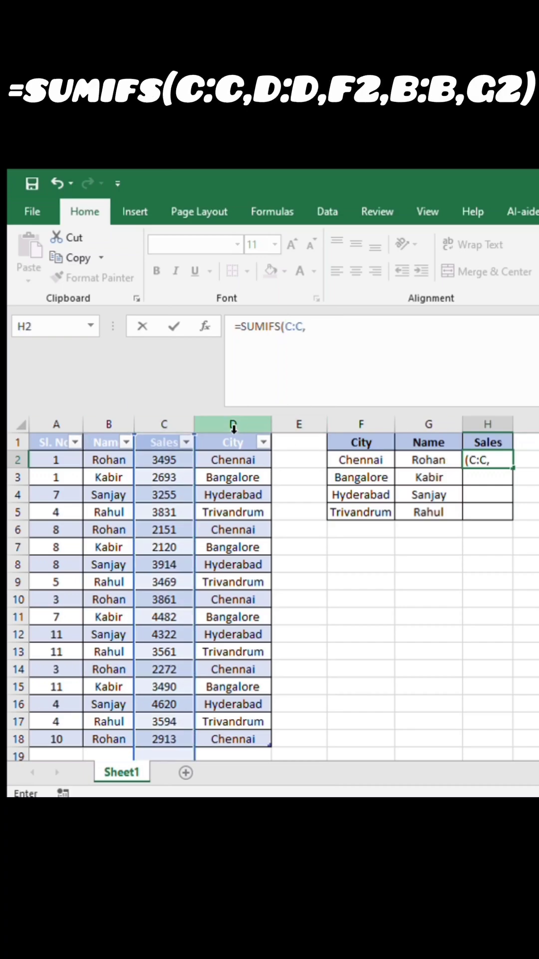
left_click(232, 424)
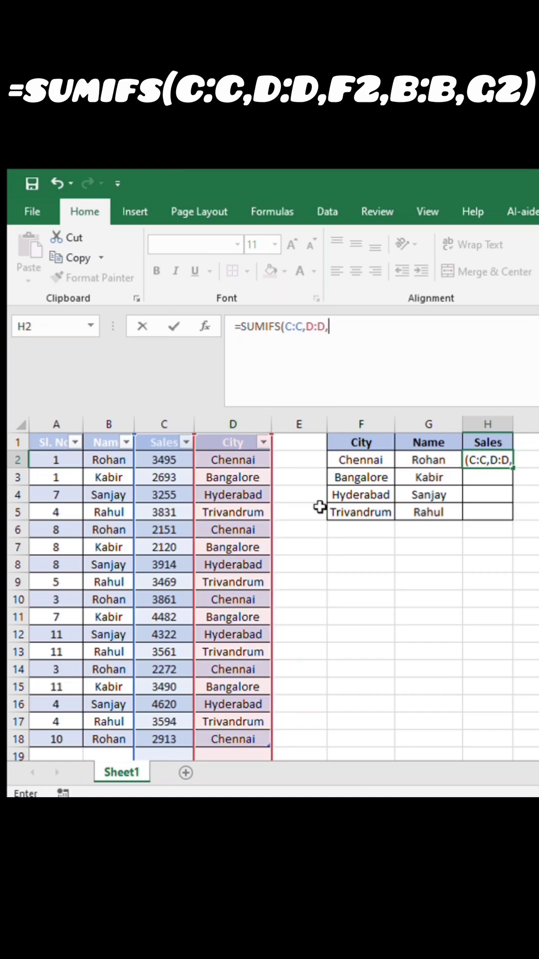
left_click(360, 459)
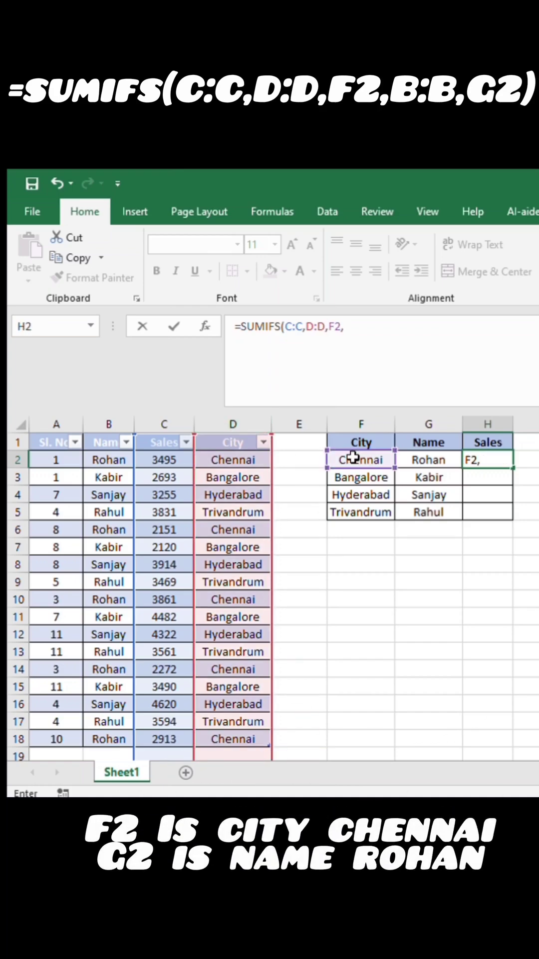
left_click(108, 424)
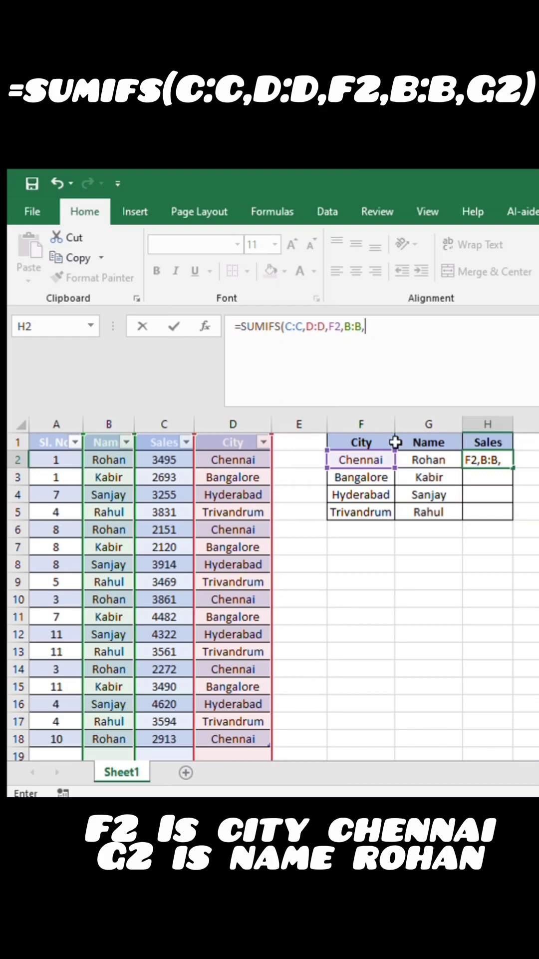
left_click(429, 459)
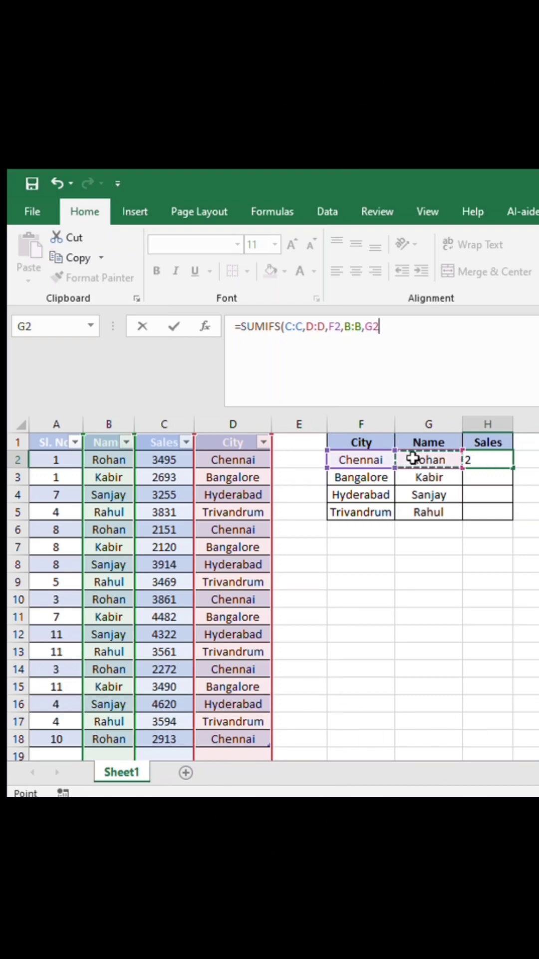